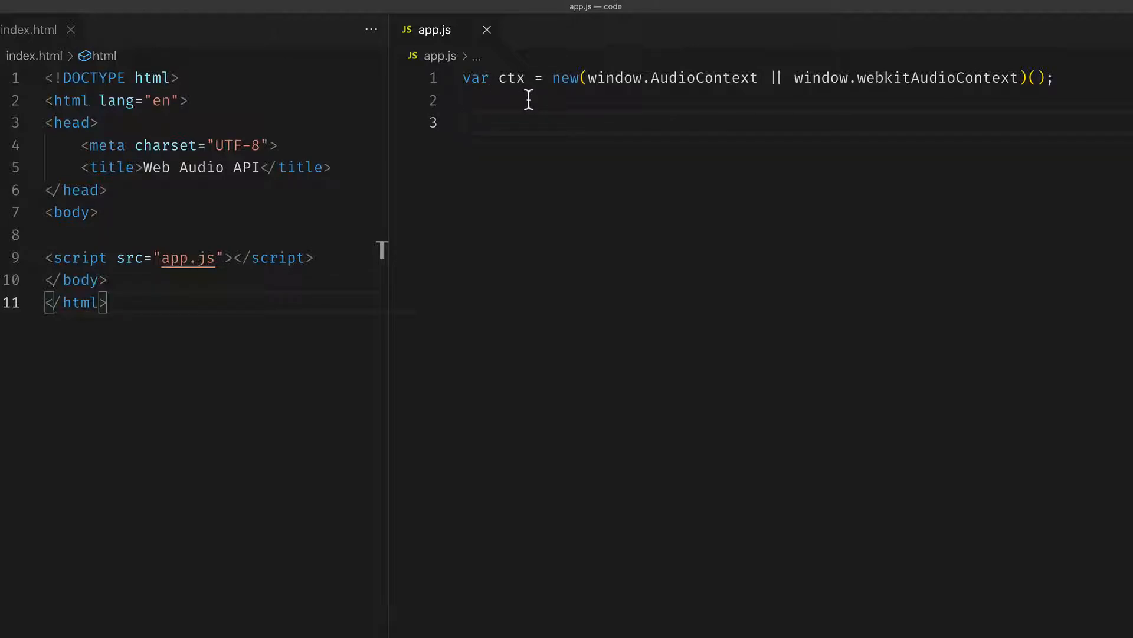
pyautogui.moveTo(511, 77)
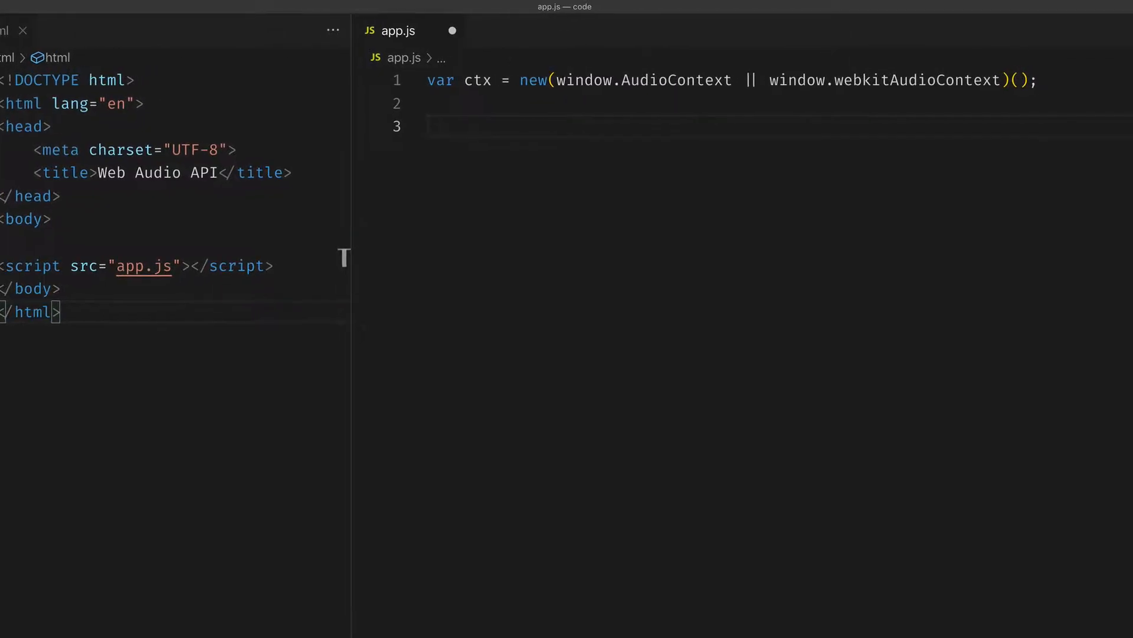
# Step: Add var osc = ctx.createOscillator(); below the AudioContext line
pyautogui.write('ct')
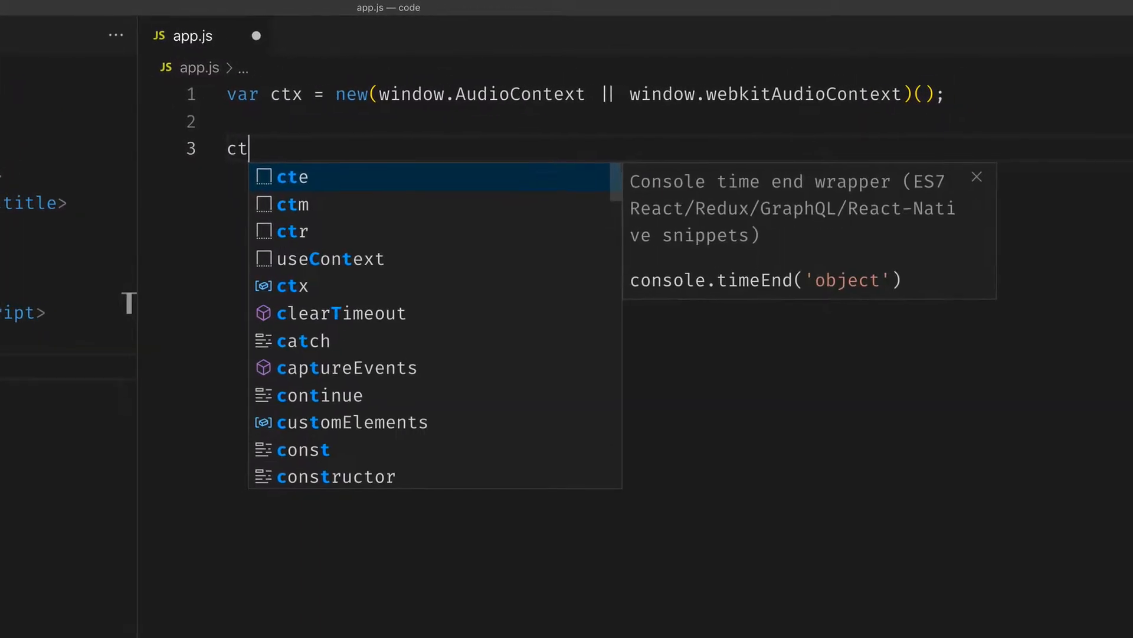
pyautogui.write('x.create')
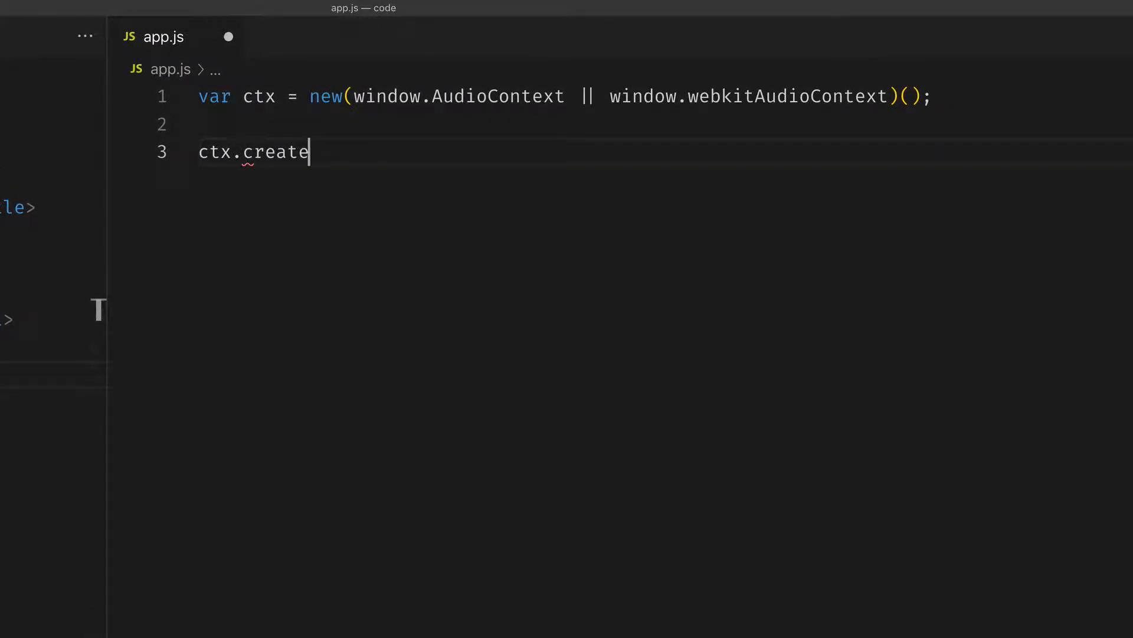
pyautogui.write('Oscillator')
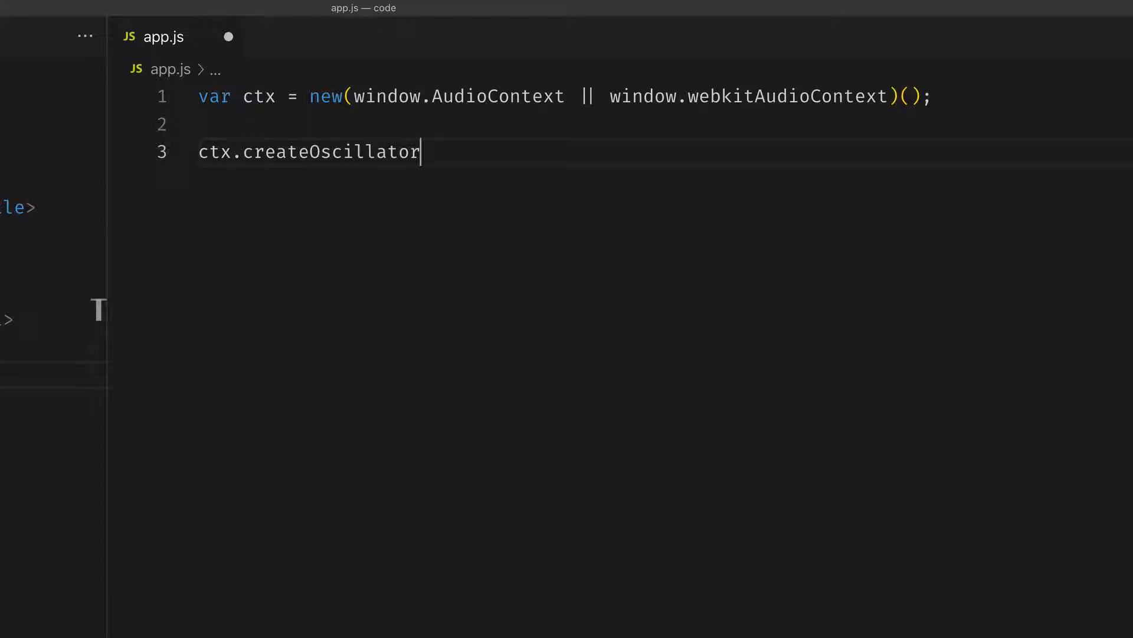
pyautogui.write('()')
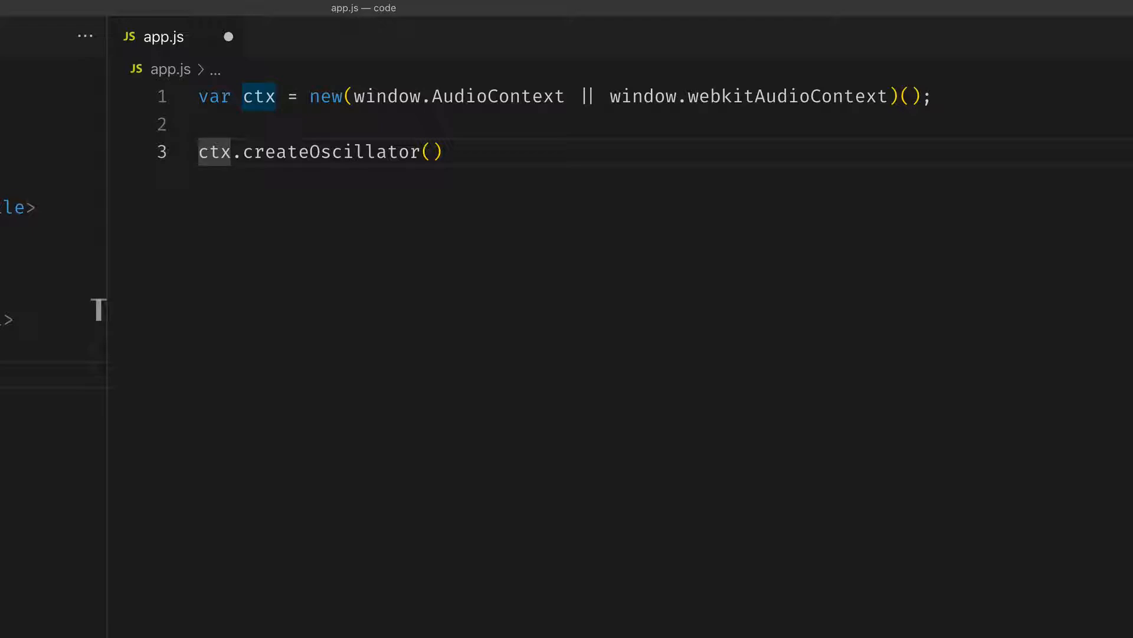
pyautogui.write('var osc =')
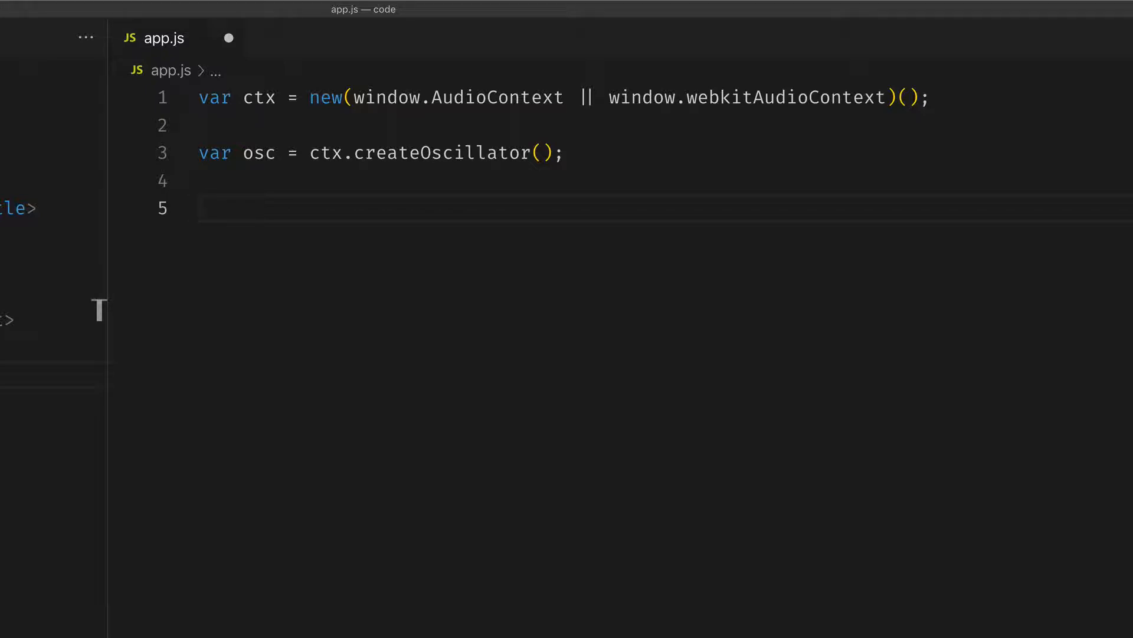
# Step: Add osc.connect(ctx.destination); on line 5
pyautogui.write('osc.connect(')
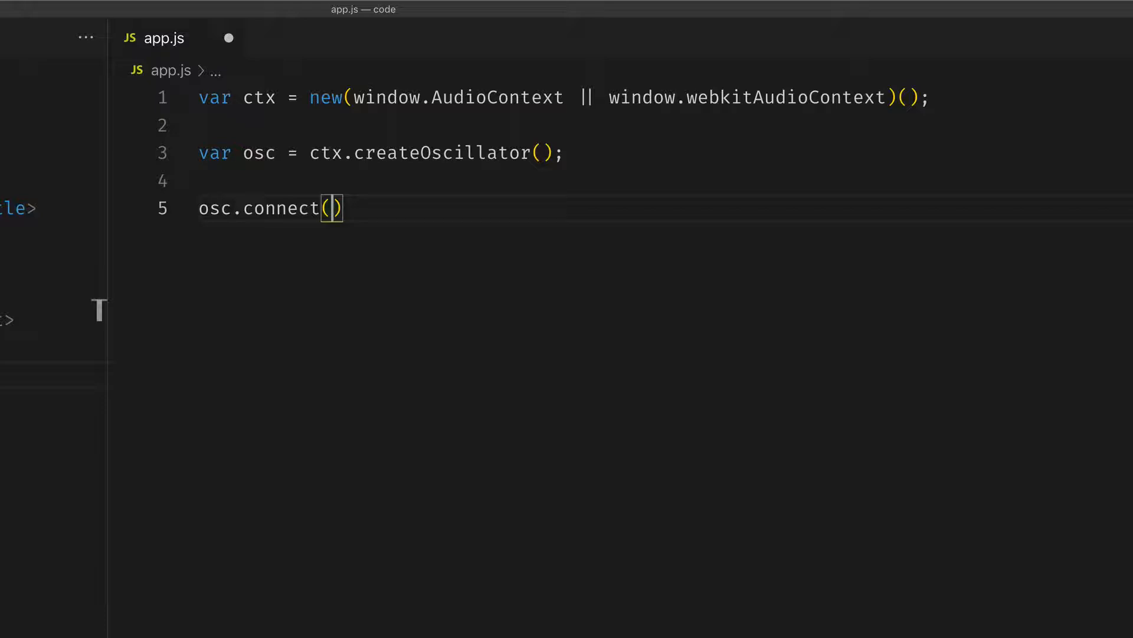
pyautogui.write('c')
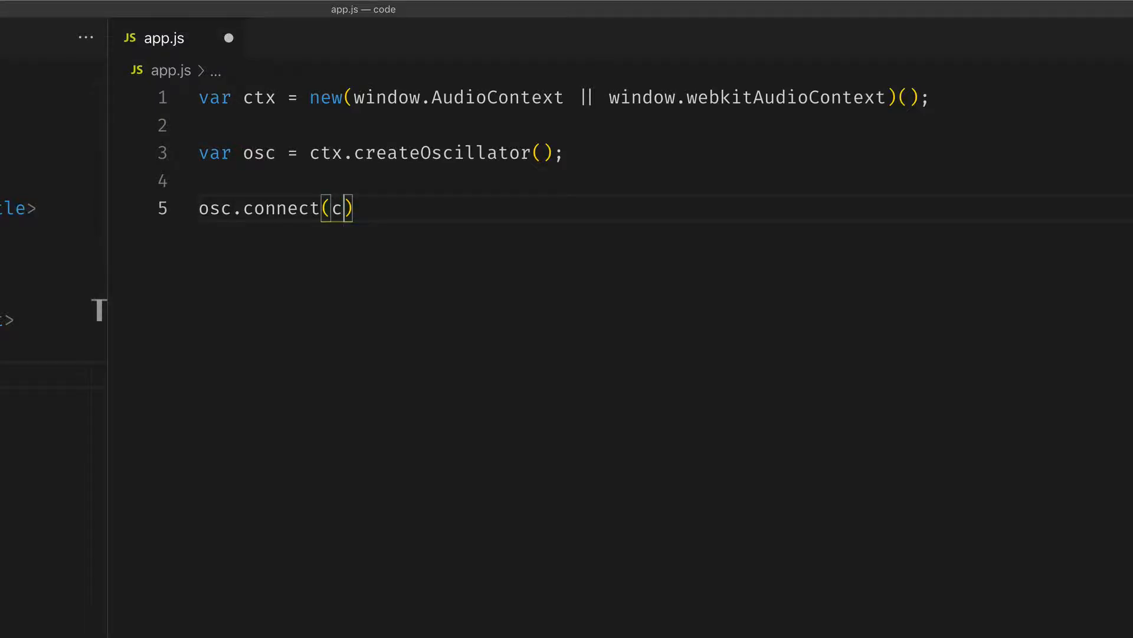
pyautogui.write('tx.d')
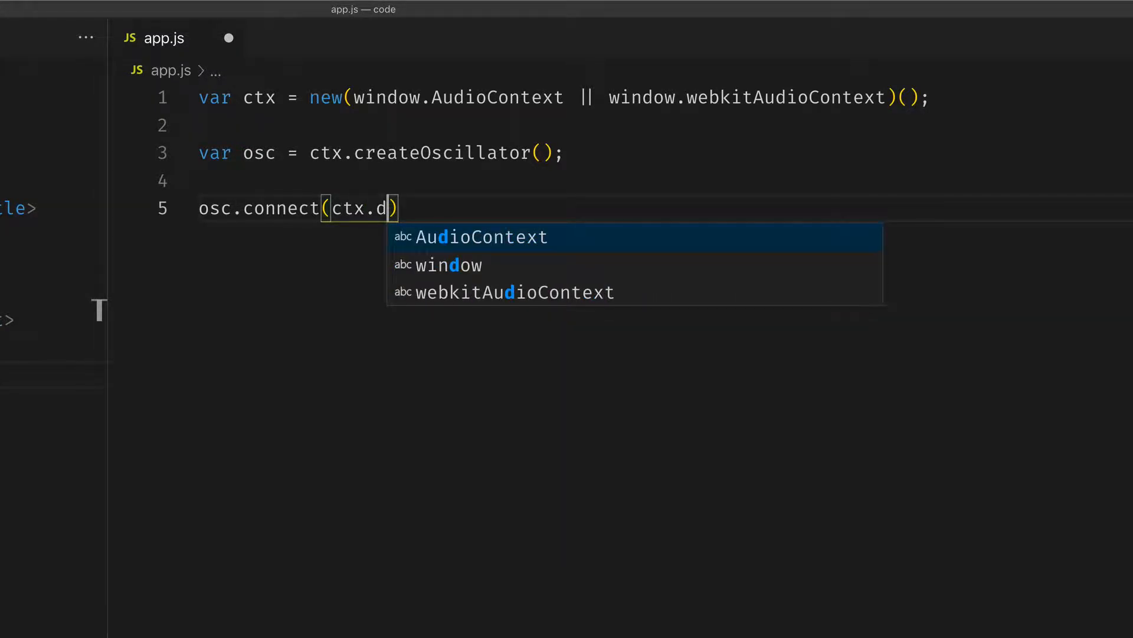
pyautogui.write('estination')
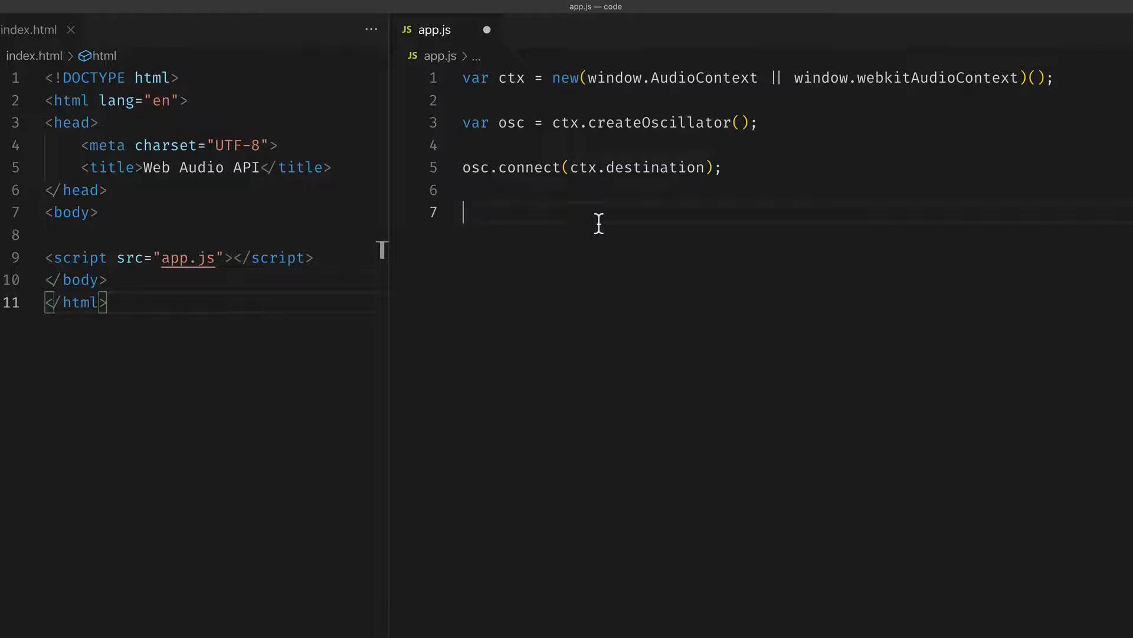
# Step: Add osc.start(); to begin the oscillator
pyautogui.write('osc')
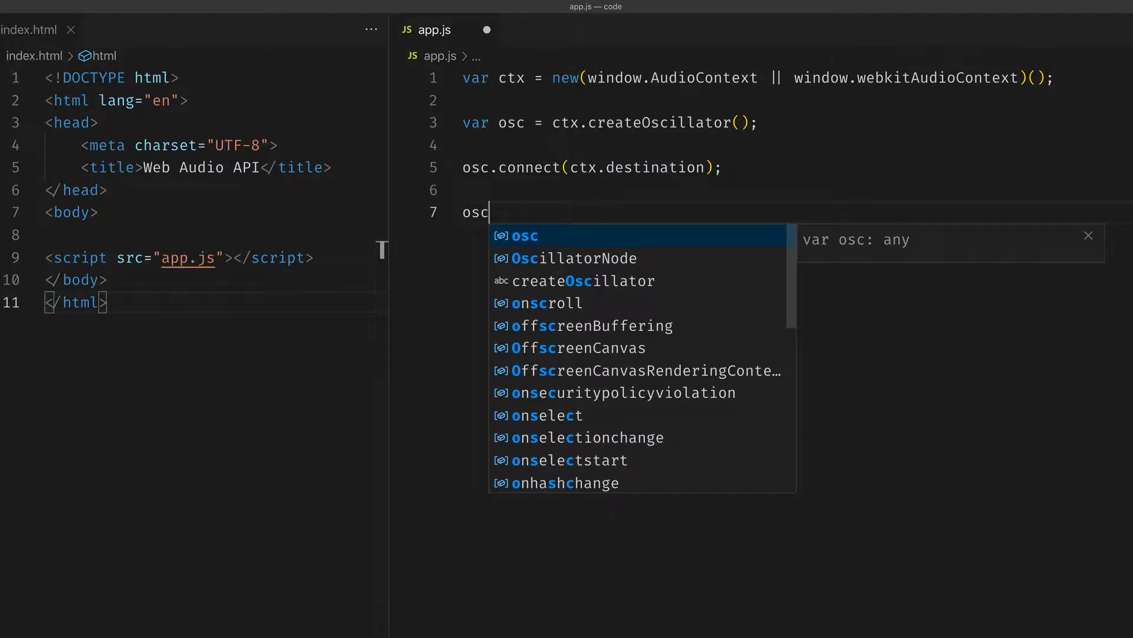
pyautogui.write('.start')
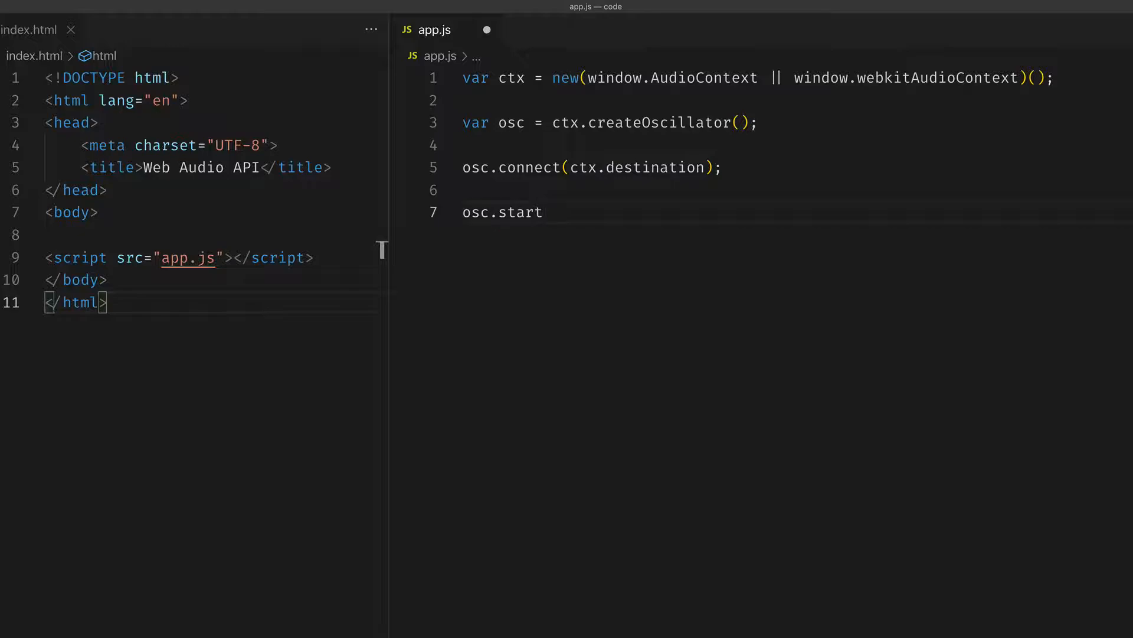
pyautogui.write('();')
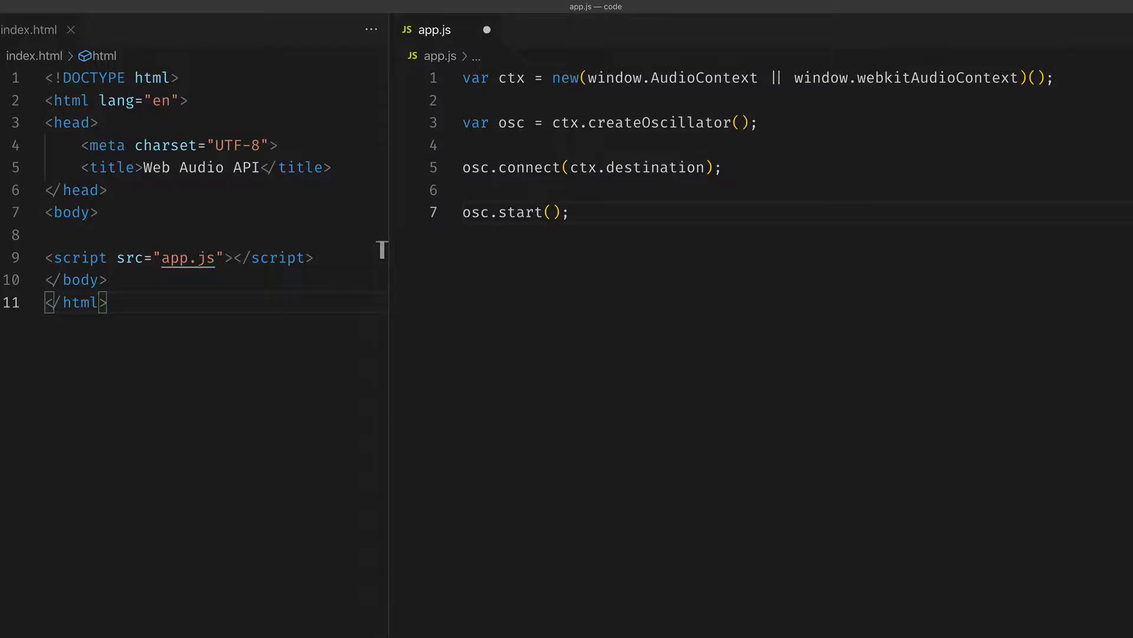
pyautogui.press('Enter')
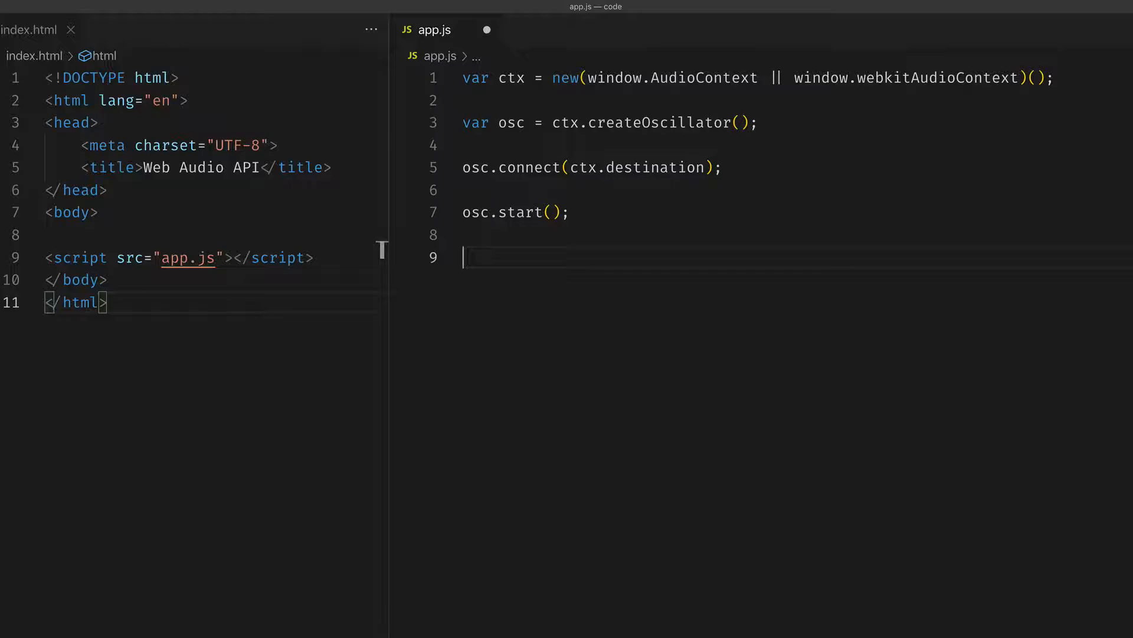
# Step: Add a setTimeout callback that calls osc.stop(); after 2000 ms
pyautogui.write('setTimeout((')
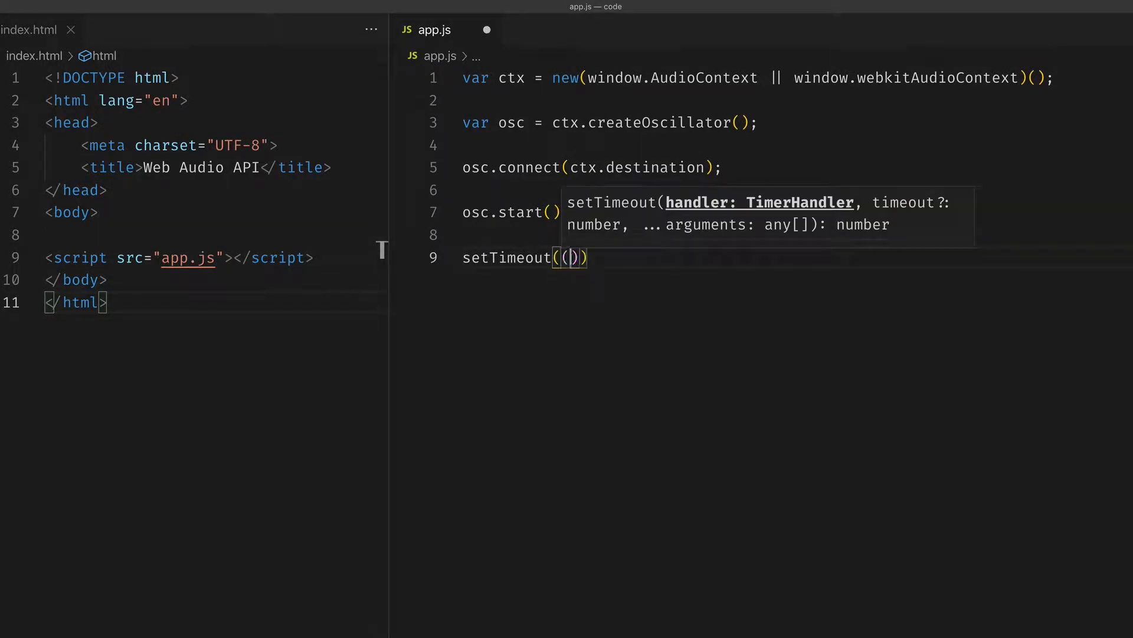
pyautogui.write('() => {')
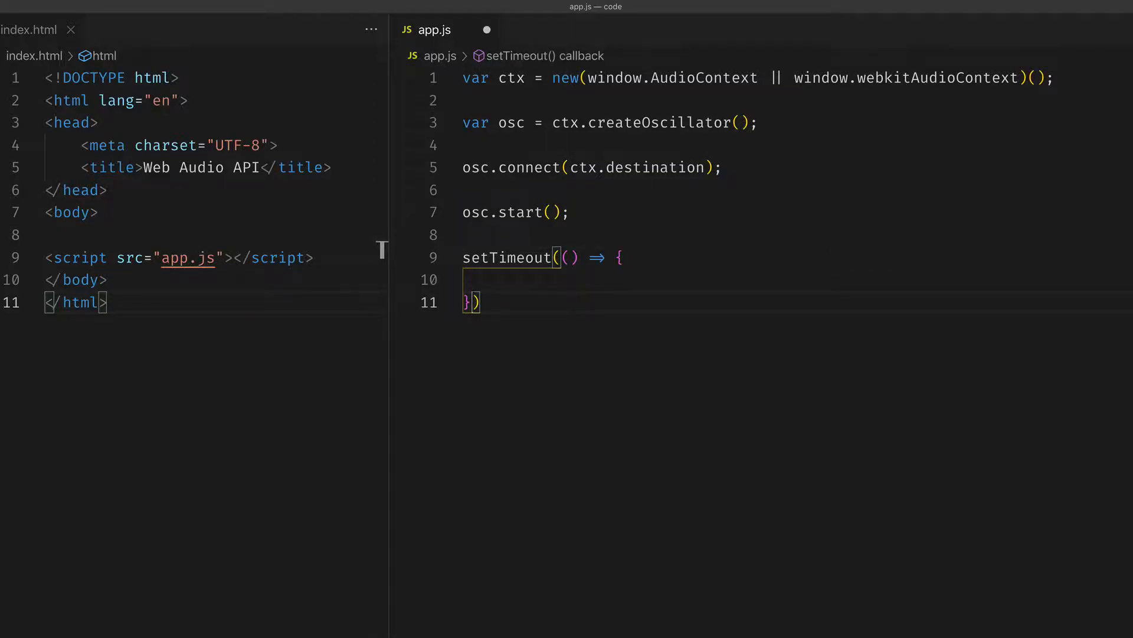
pyautogui.write(', 2000')
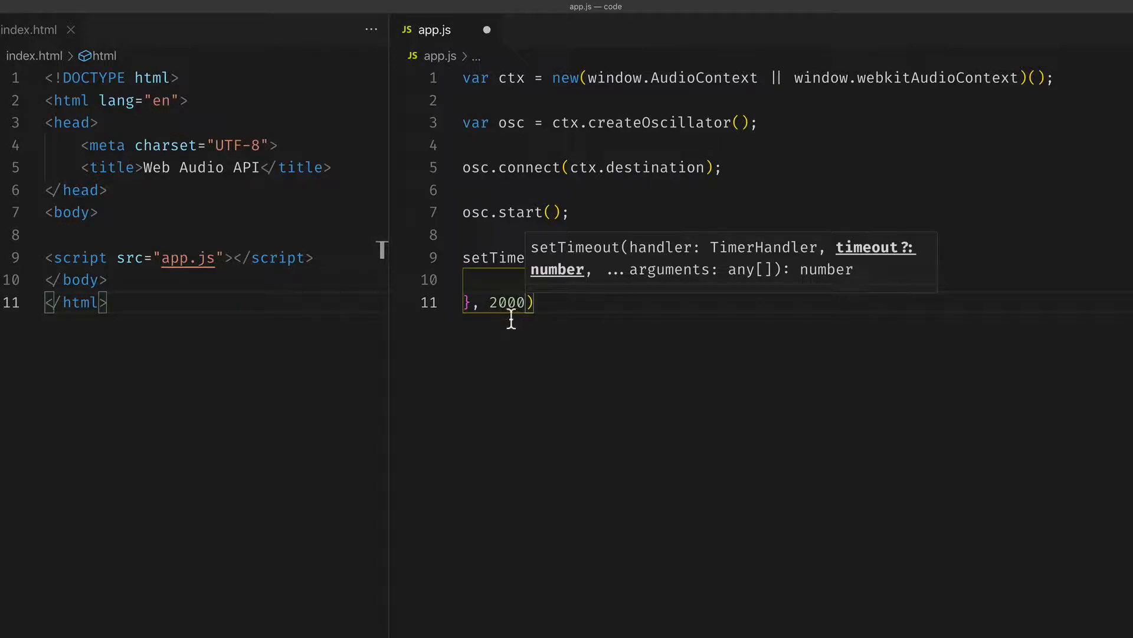
pyautogui.write('(() => {')
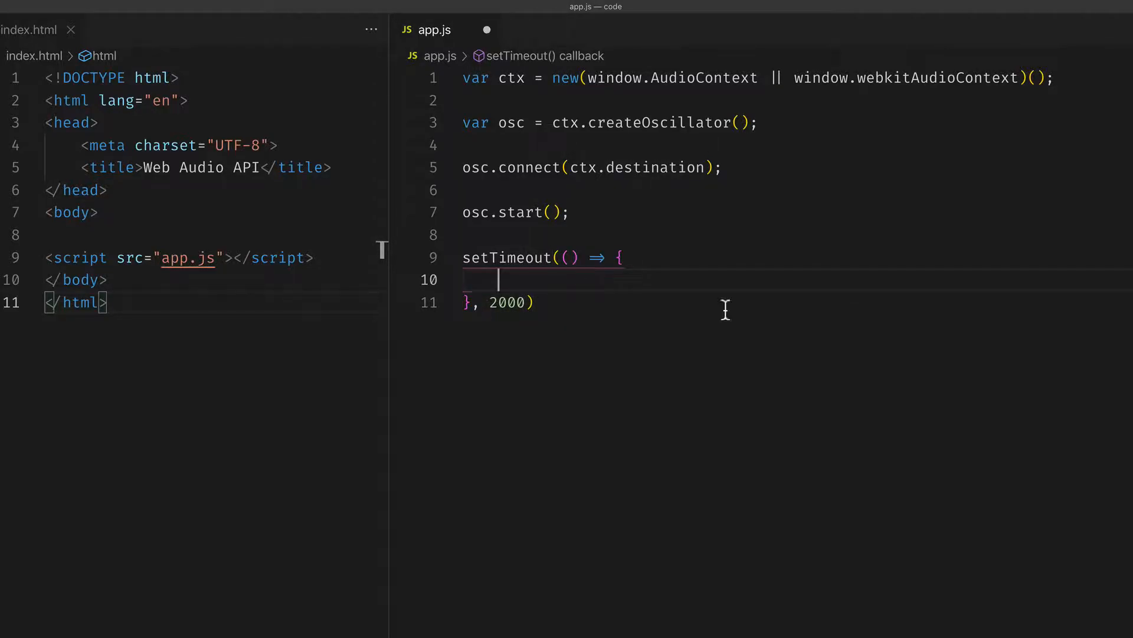
pyautogui.write('osc.stop')
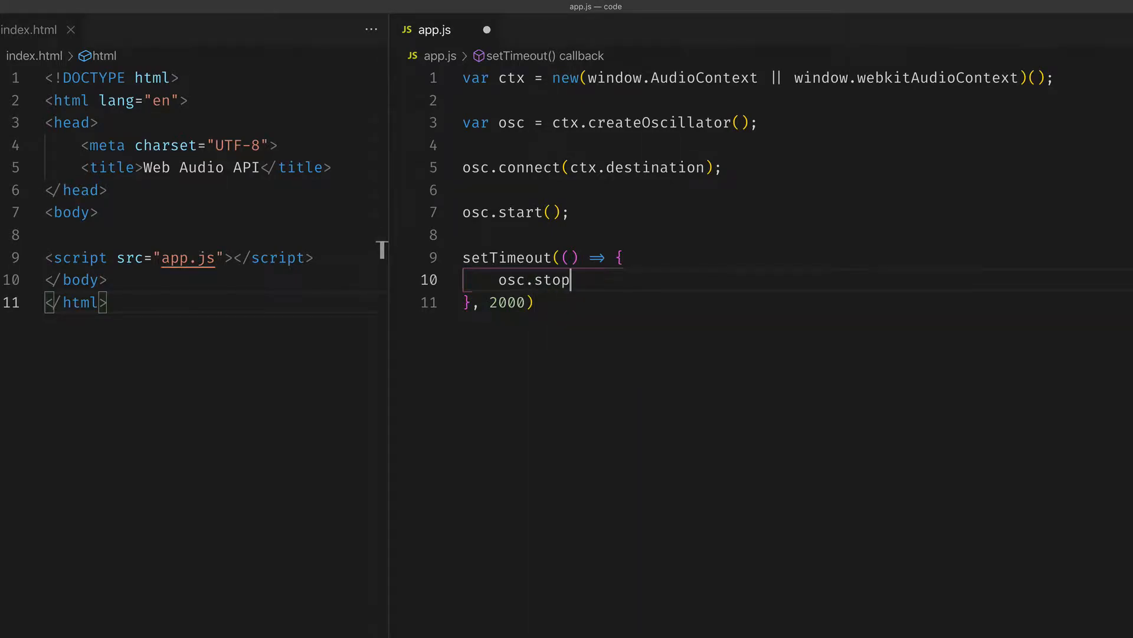
pyautogui.write('()')
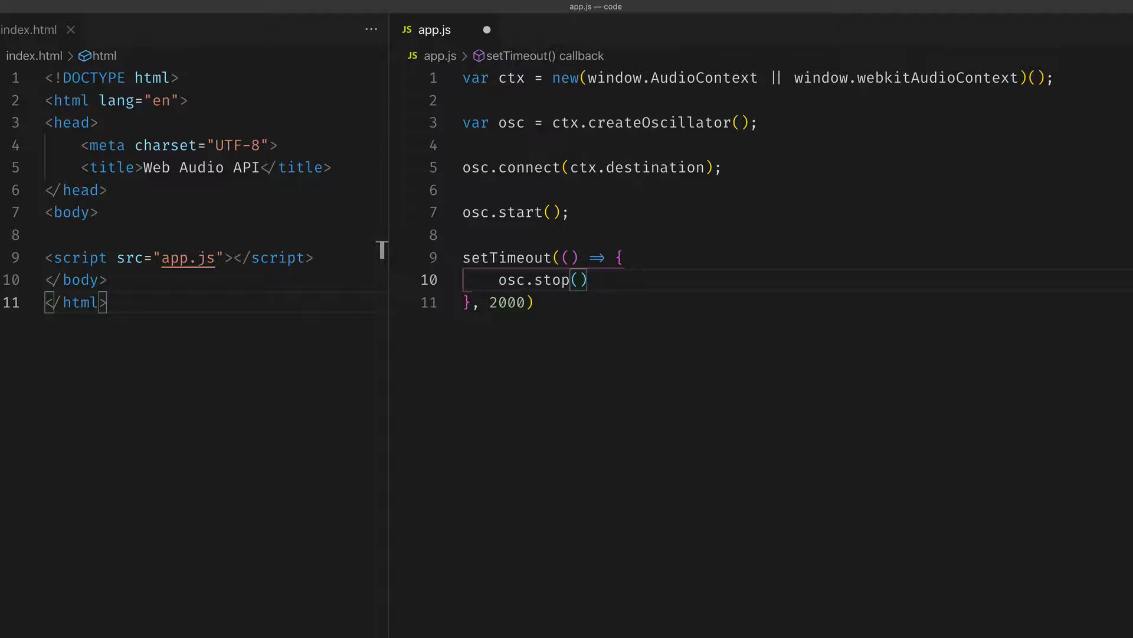
pyautogui.write(';')
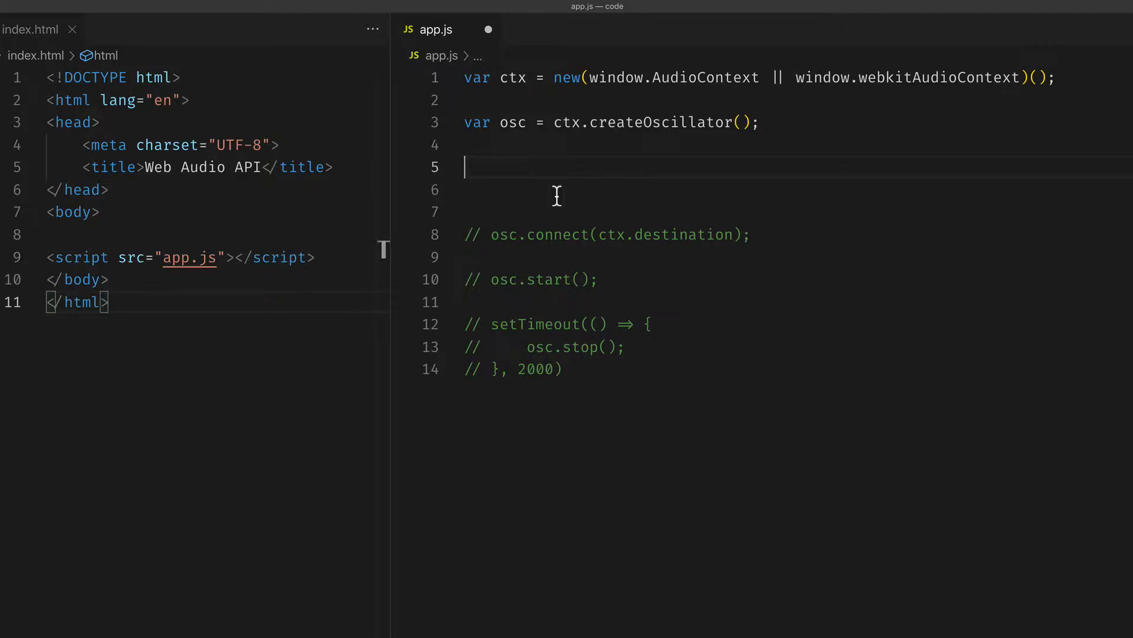
# Step: Log osc to the console and expand the OscillatorNode in Chrome DevTools
pyautogui.write('cl')
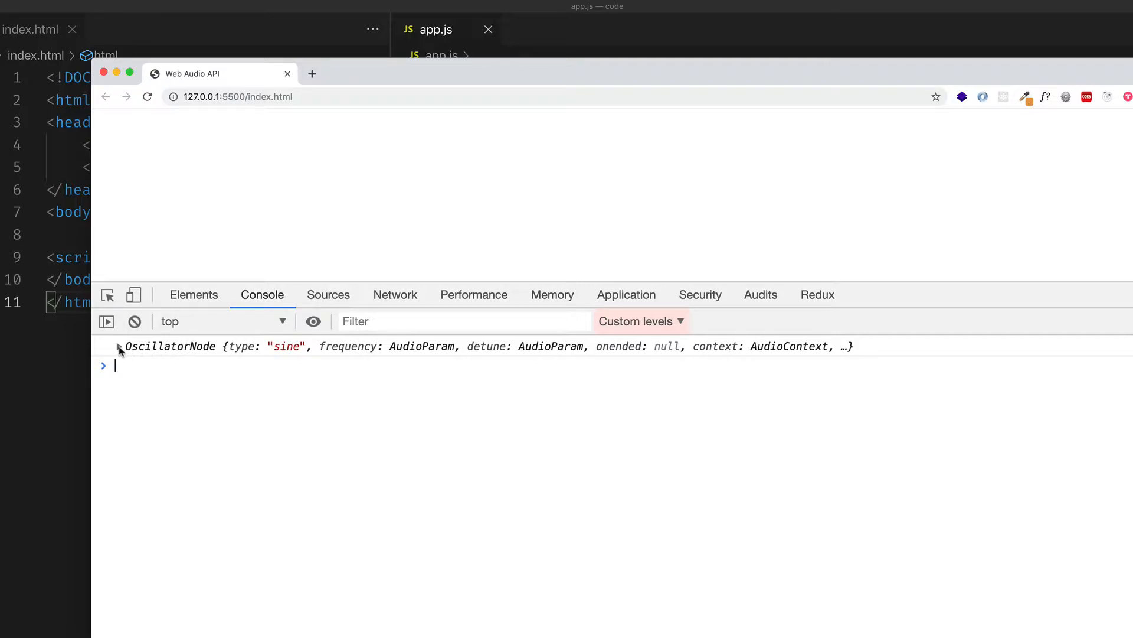
pyautogui.click(118, 346)
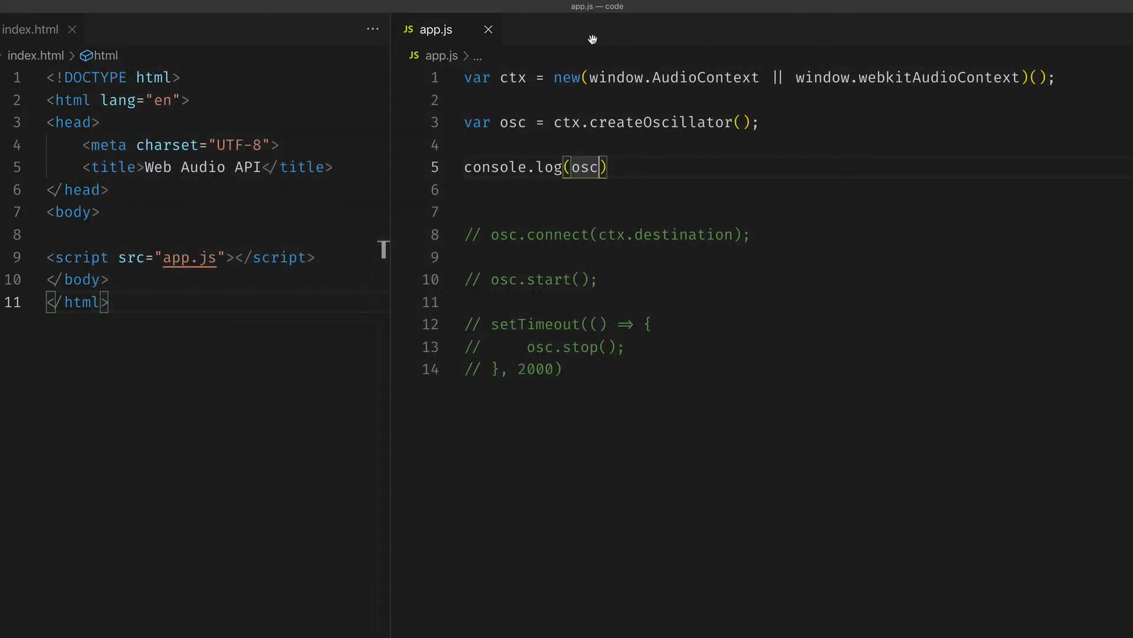
# Step: Comment out the osc log and add var gain = ctx.createGain();
pyautogui.press('Ctrl+/')
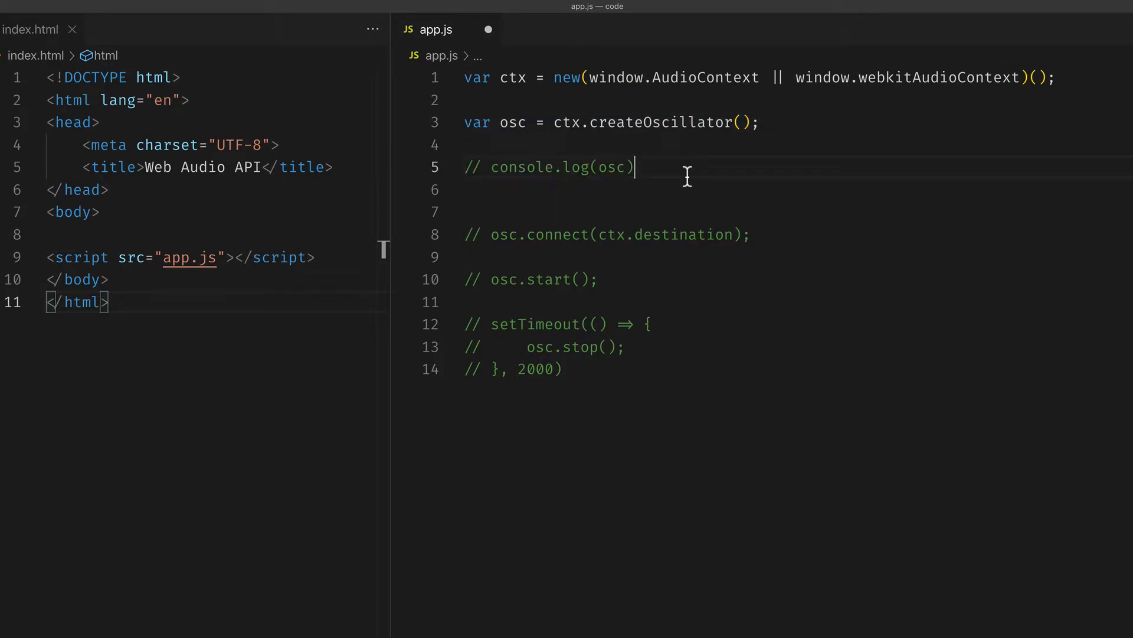
pyautogui.press('enter')
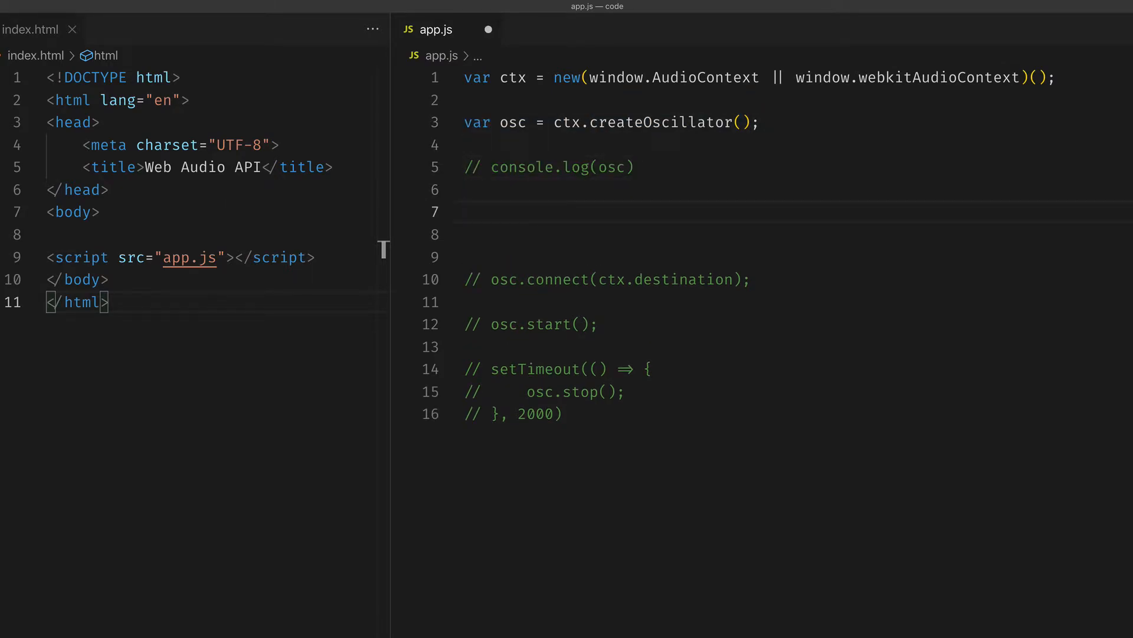
pyautogui.write('var gain =')
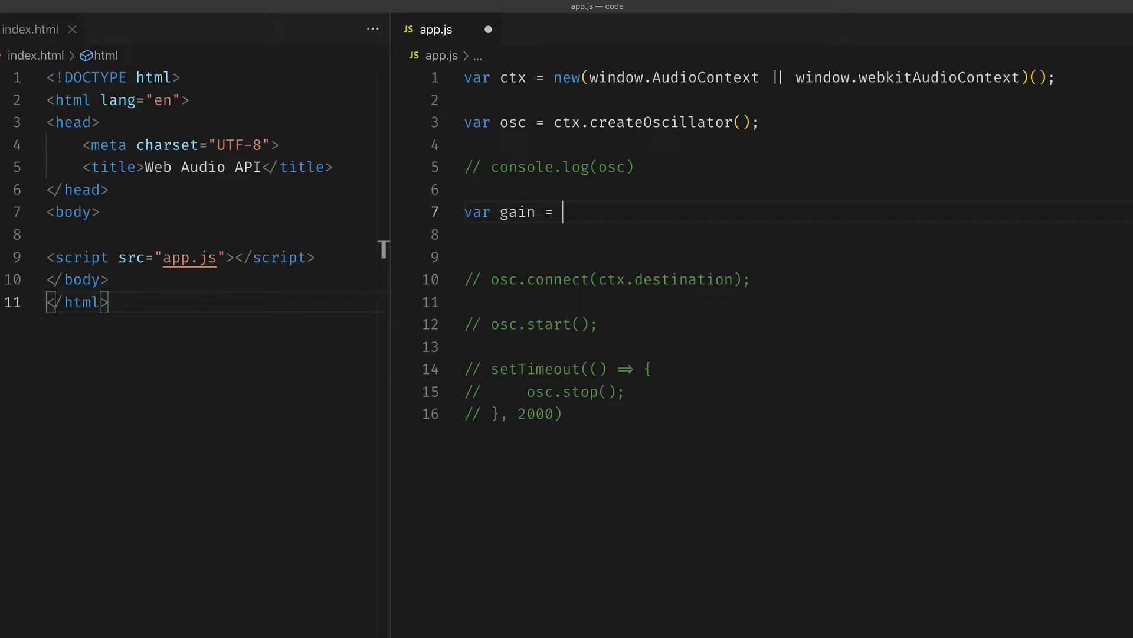
pyautogui.write('ctx.')
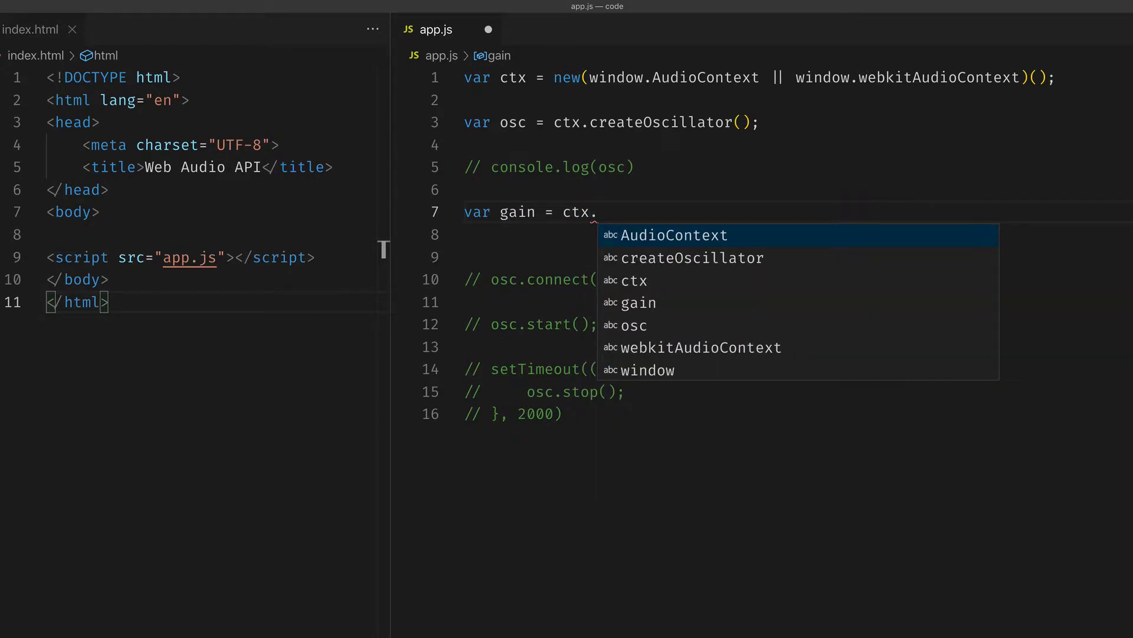
pyautogui.write('createGain')
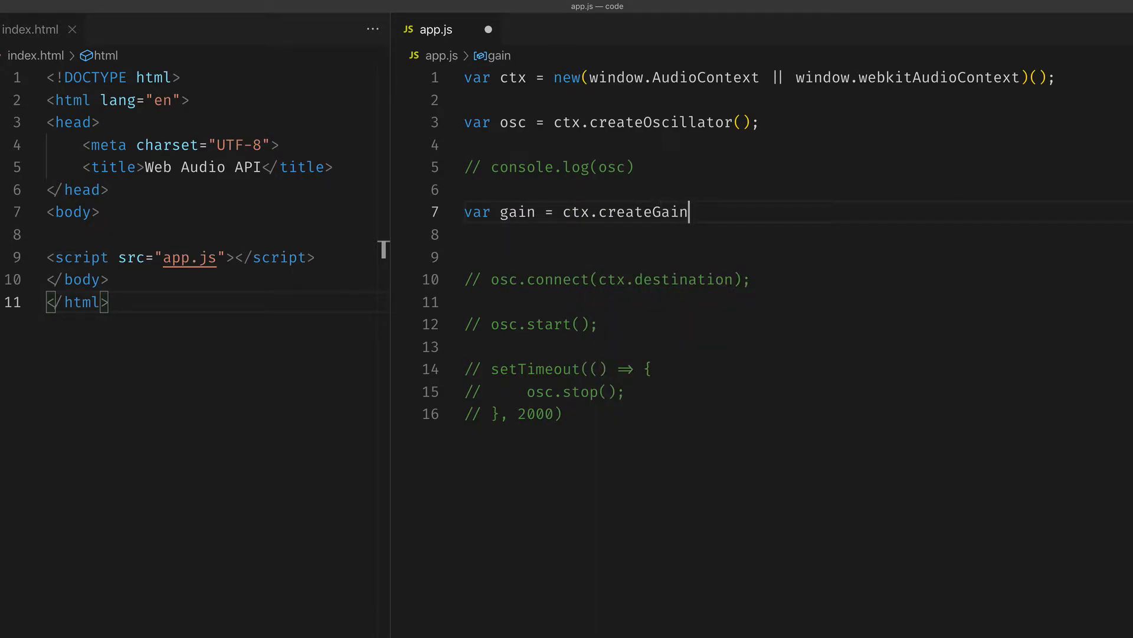
pyautogui.write('();')
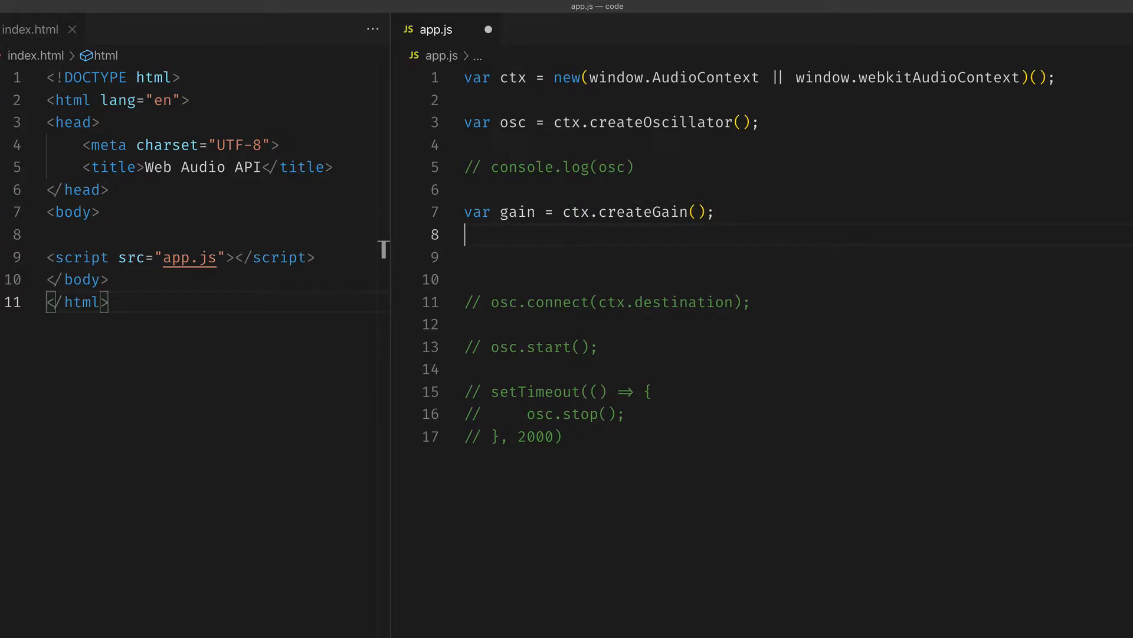
# Step: Log gain to the console with the clg snippet
pyautogui.write('clg')
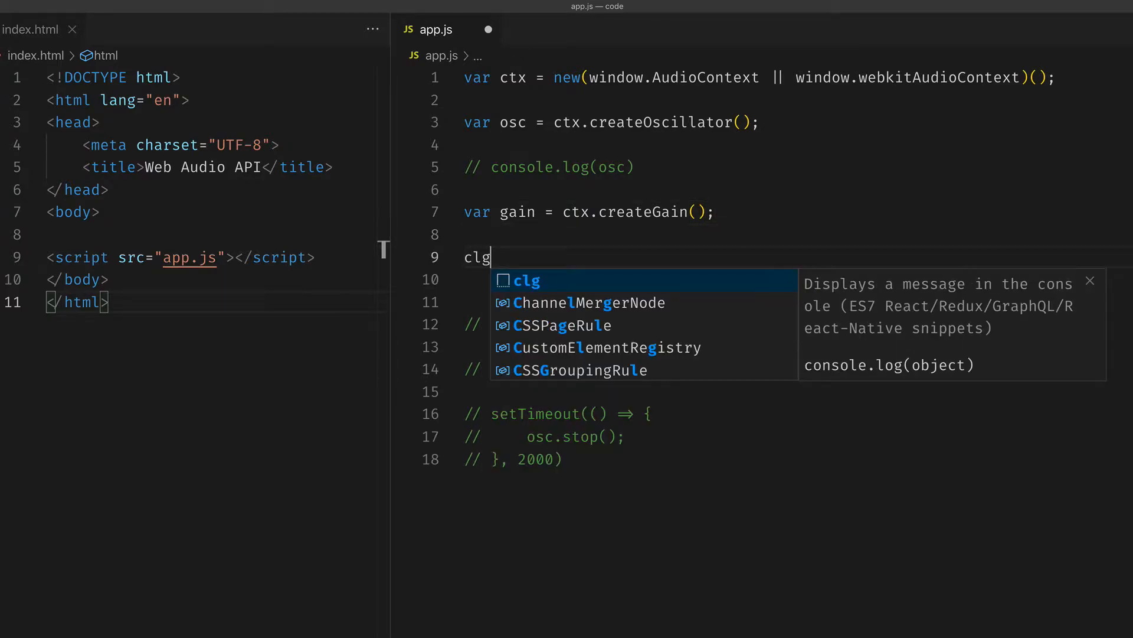
pyautogui.press('Tab')
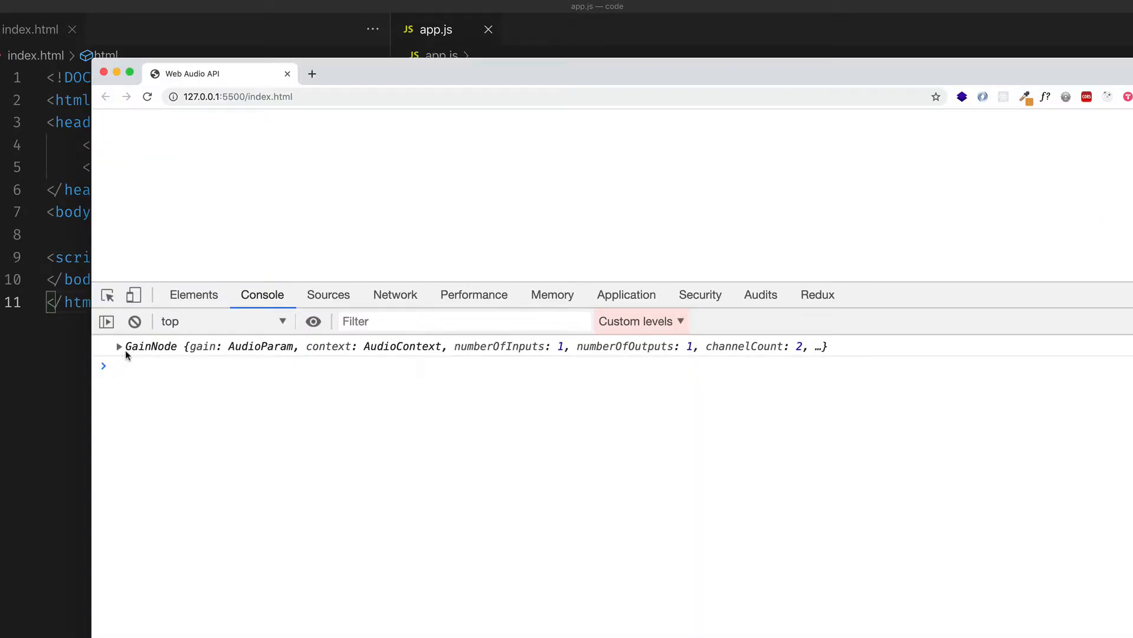
# Step: Expand the logged GainNode entry in the DevTools Console
pyautogui.click(118, 346)
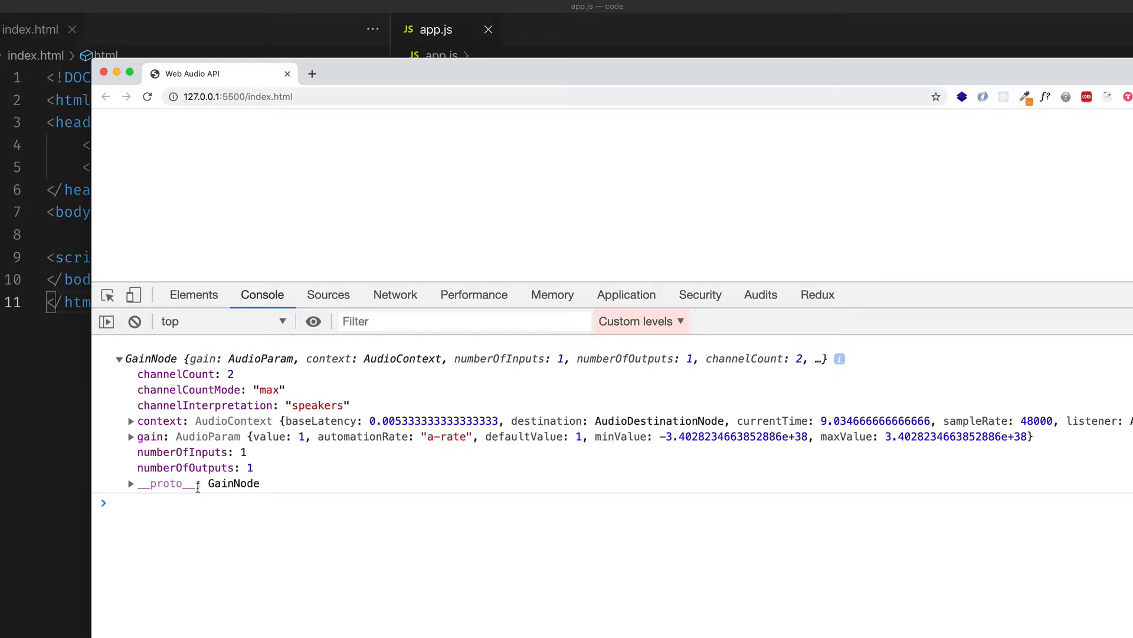
pyautogui.moveTo(194, 508)
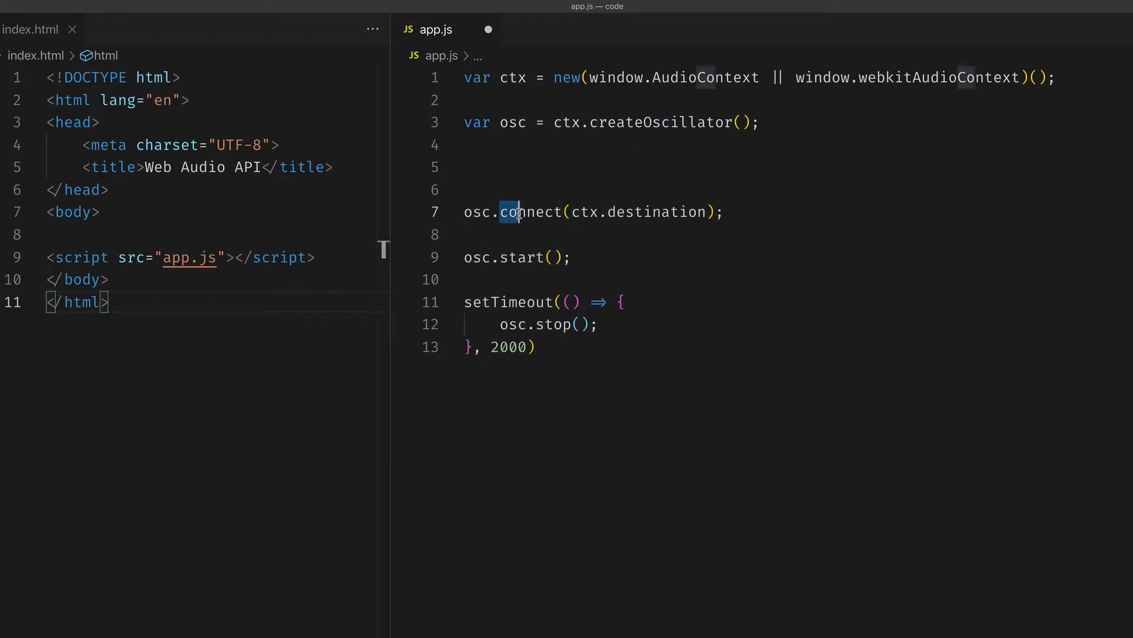
# Step: Select the word connect in the restored oscillator code for editing
pyautogui.doubleClick(531, 212)
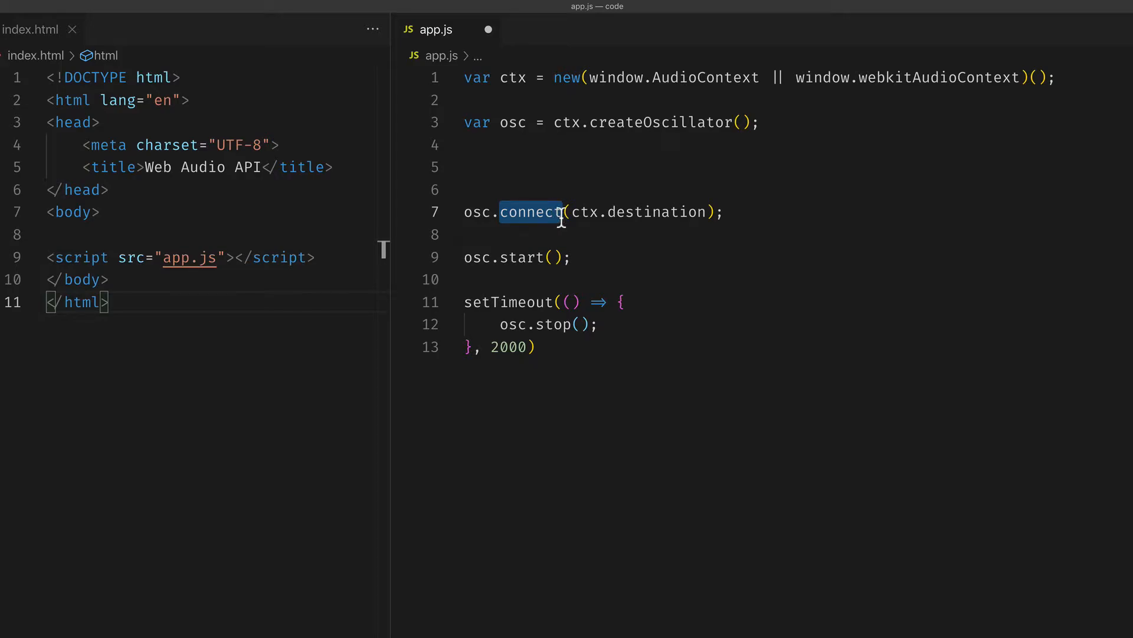